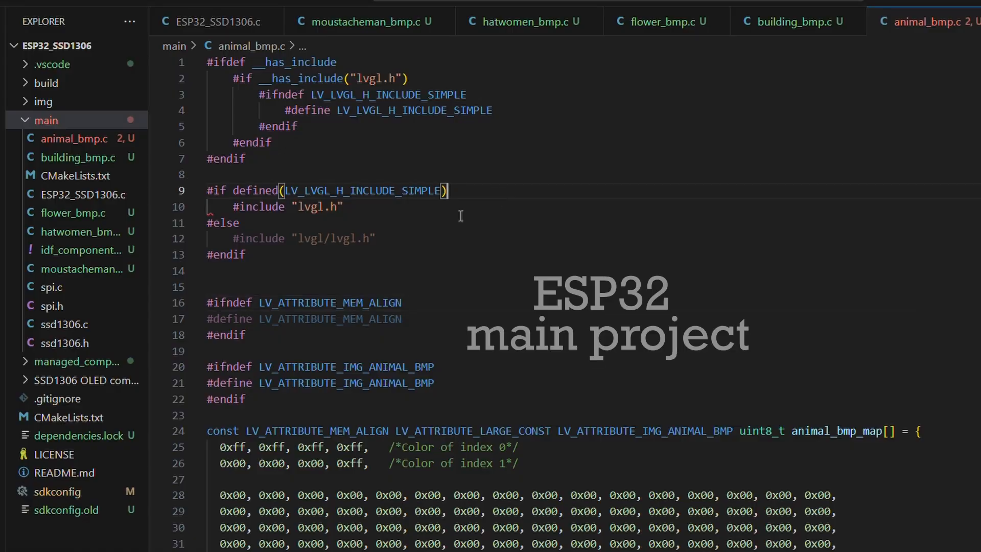
Step: Leave the animal_bmp.c editor and bring up the SquareLine Studio window showing Screen1
right_click(61, 176)
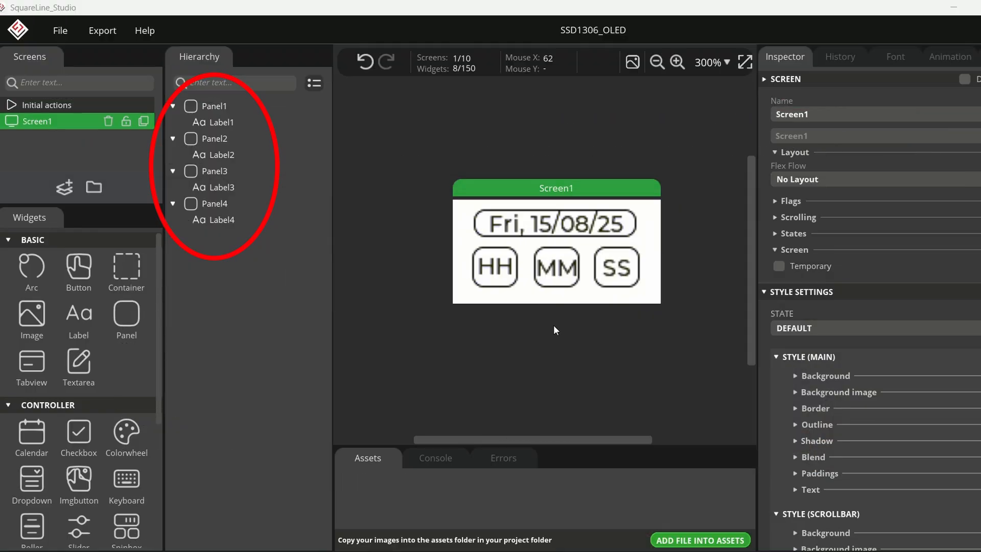
click(496, 268)
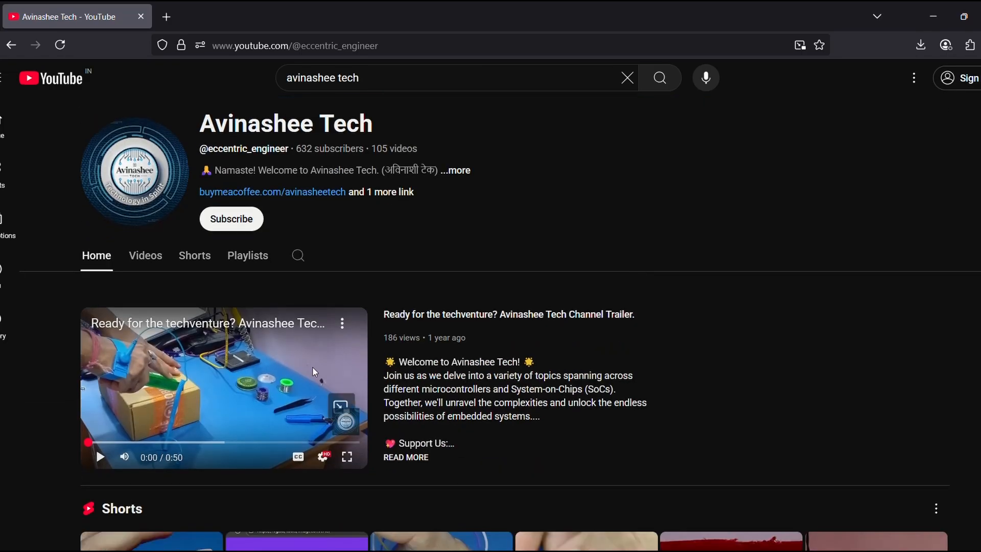
Step: Show the channel's Videos listing and browse down through the SSD1306 and LVGL tutorials
click(145, 256)
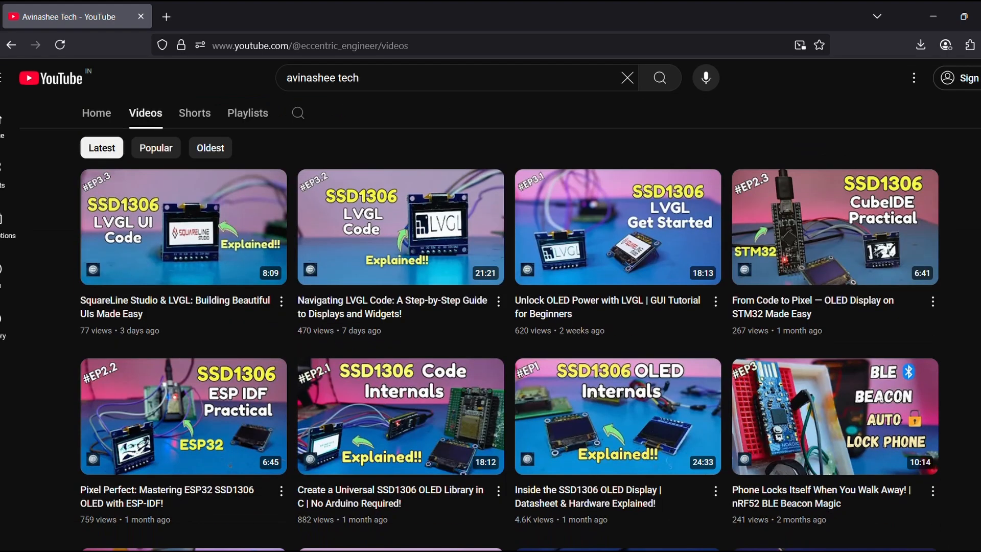
scroll(down, 3)
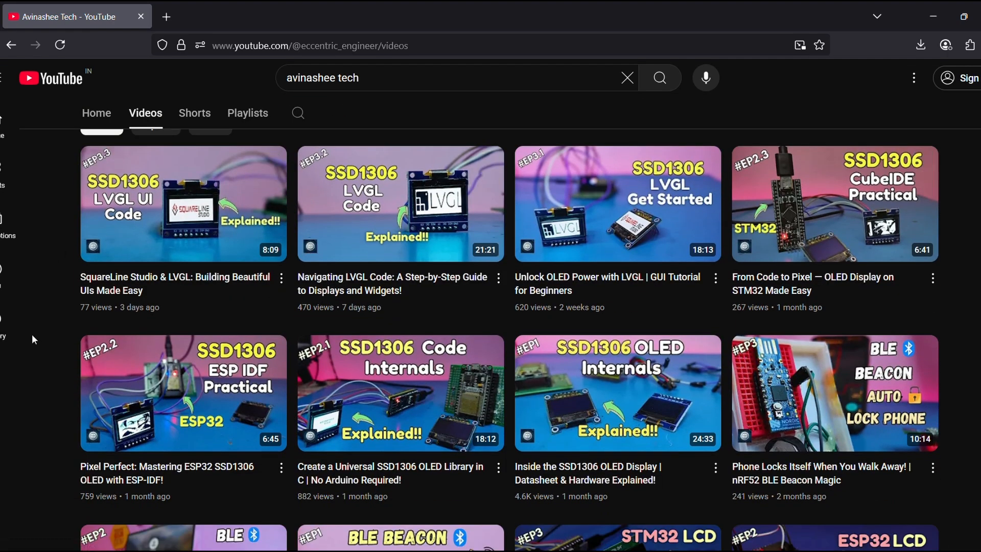